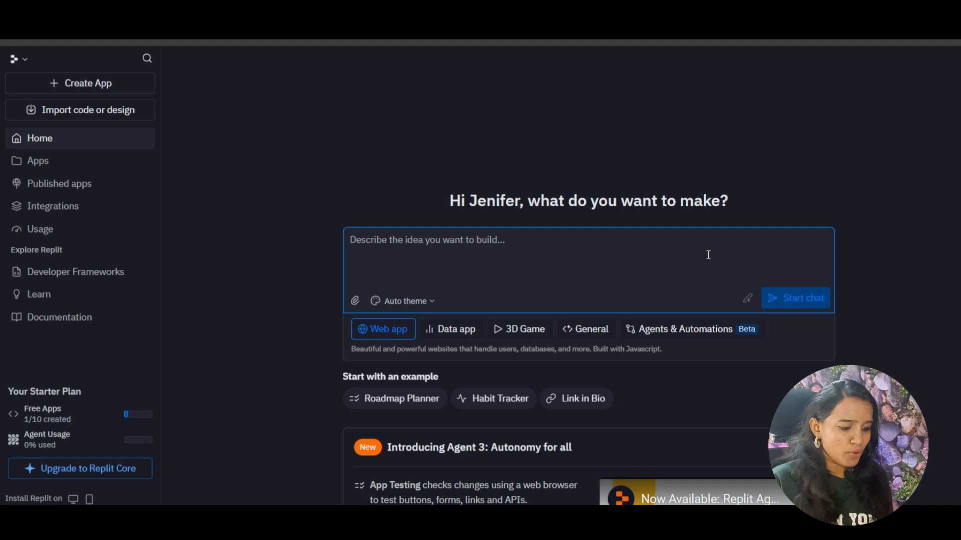
# Ask the Agent for a TypeScript, Gemini-powered AI interviewer app that screens and scores candidates
pyautogui.write('Build')
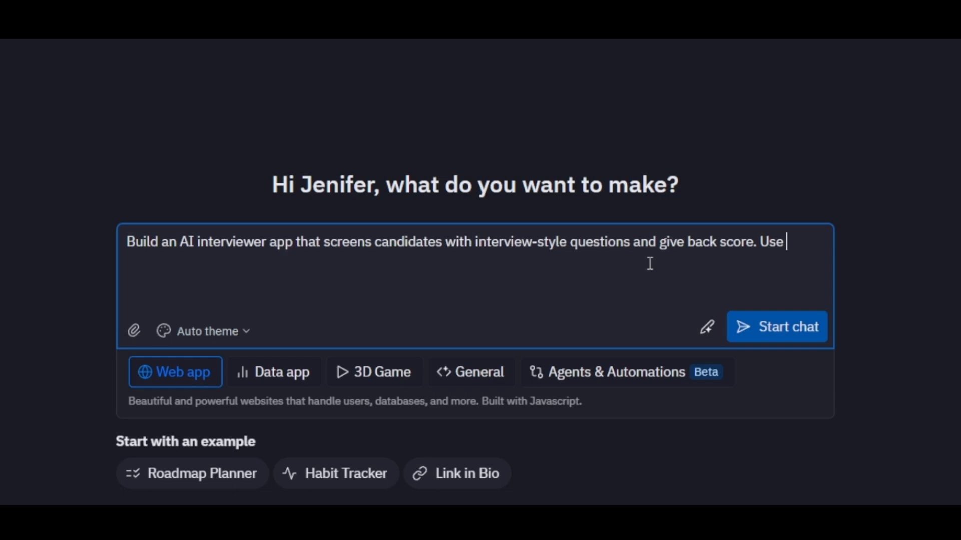
pyautogui.write('typescript , GEMINI fo')
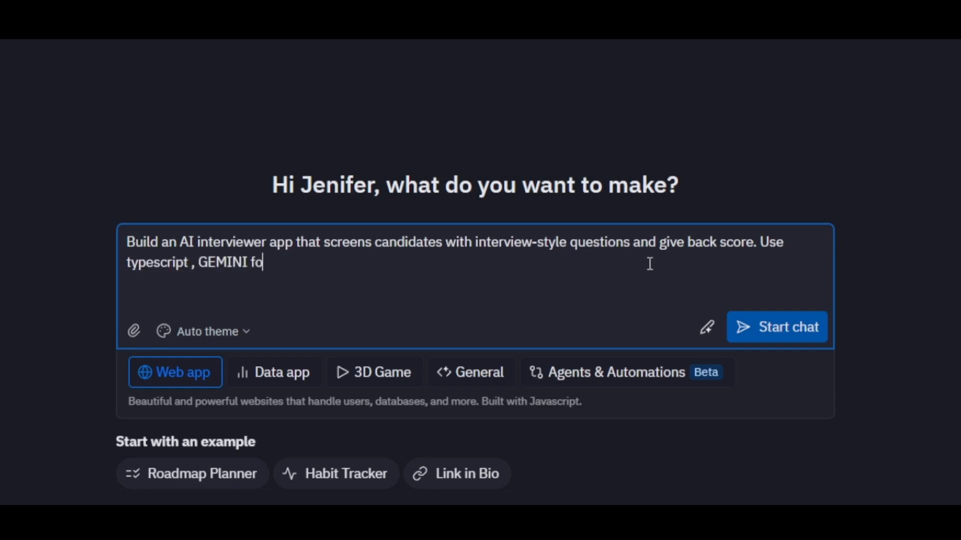
pyautogui.click(776, 327)
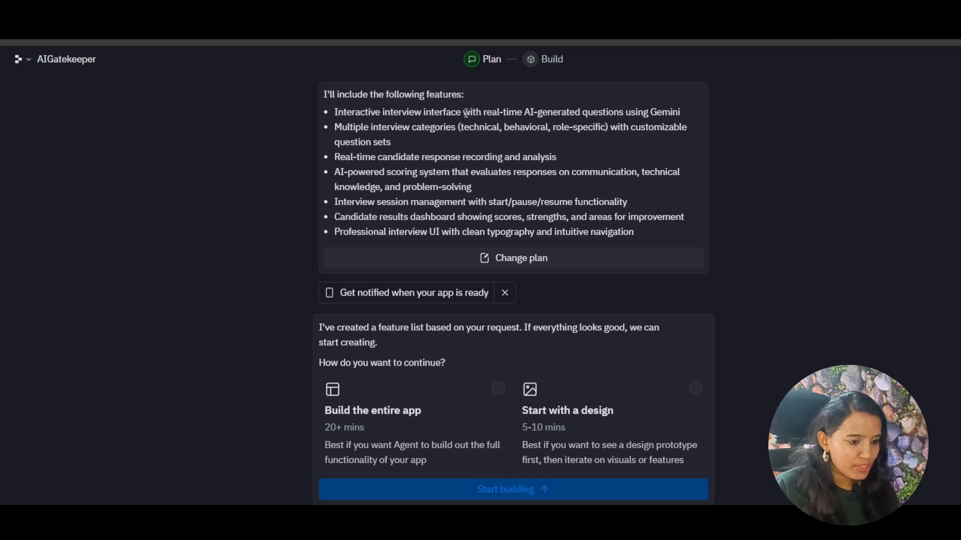
pyautogui.moveTo(557, 150)
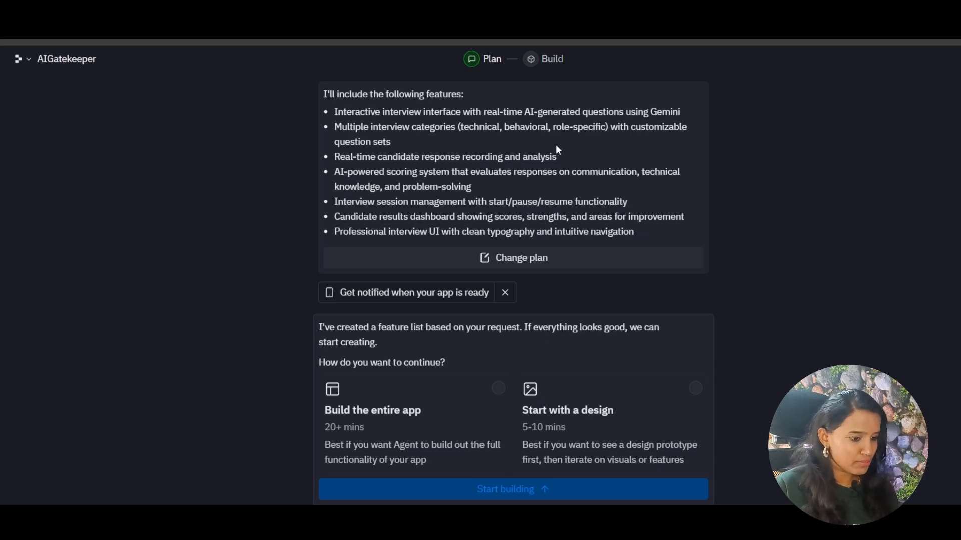
# Choose the design-first path and have the Agent start designing AIGatekeeper
pyautogui.click(610, 423)
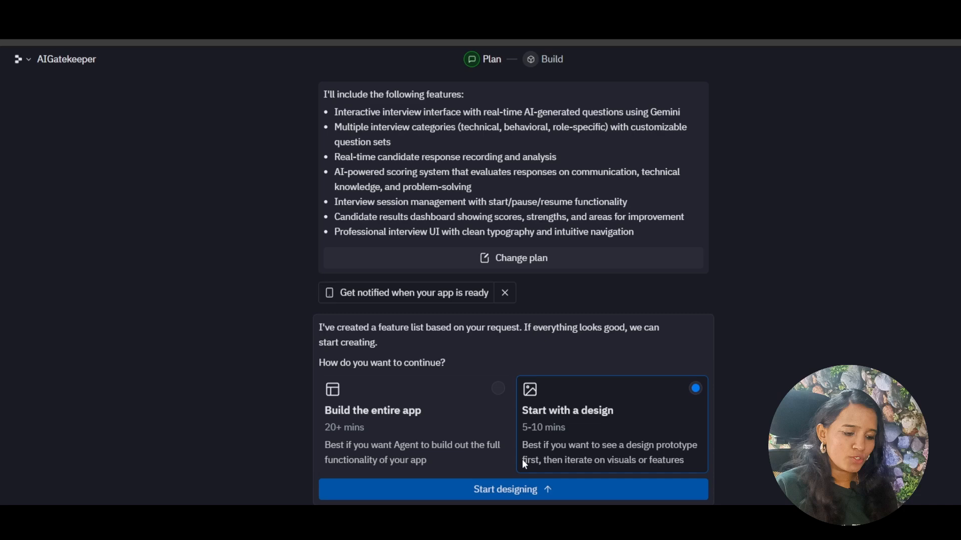
pyautogui.click(513, 489)
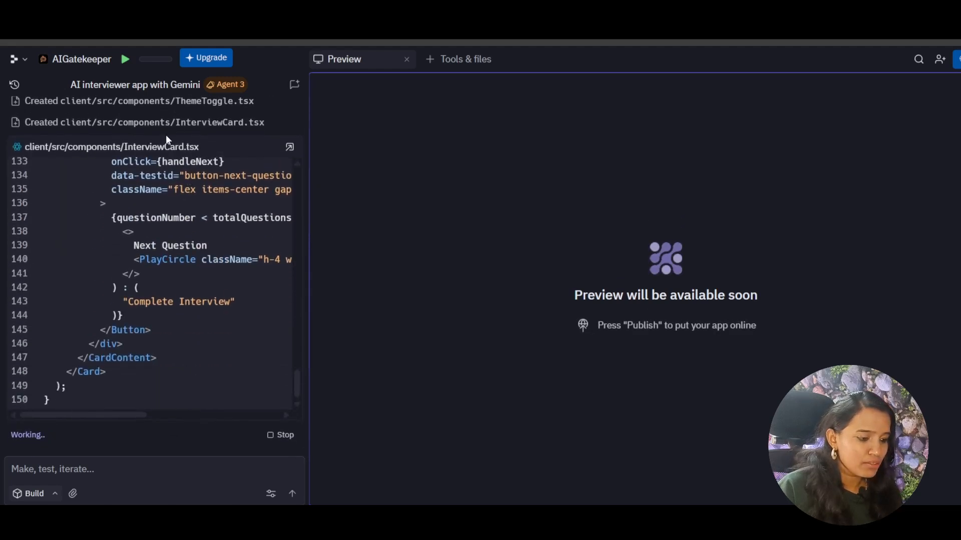
pyautogui.moveTo(289, 147)
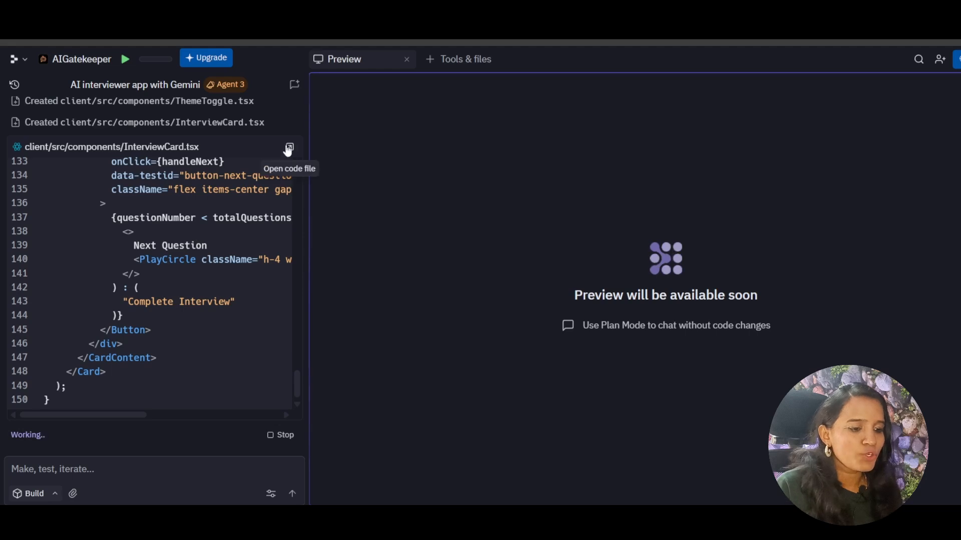
# Open the generated InterviewCard.tsx from the agent chat in an editor tab
pyautogui.click(289, 148)
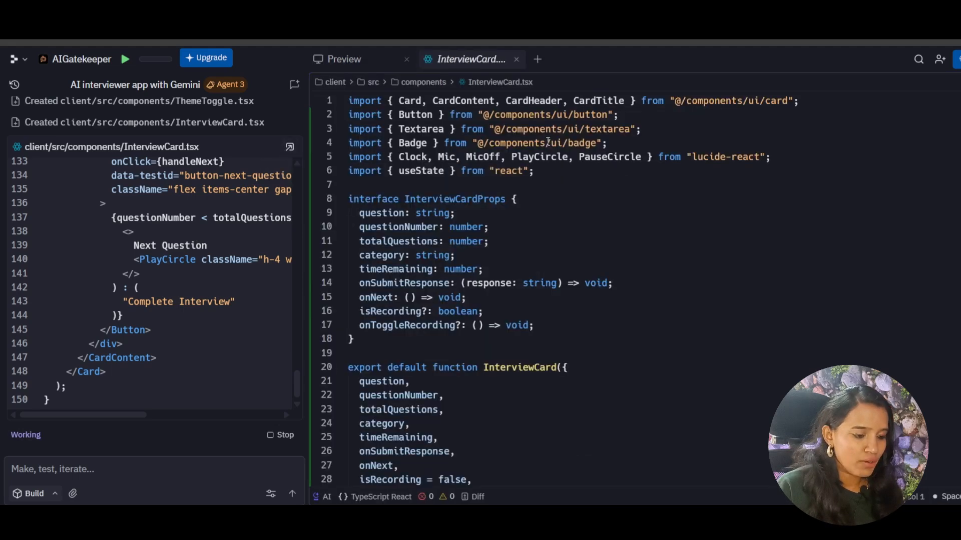
pyautogui.click(456, 255)
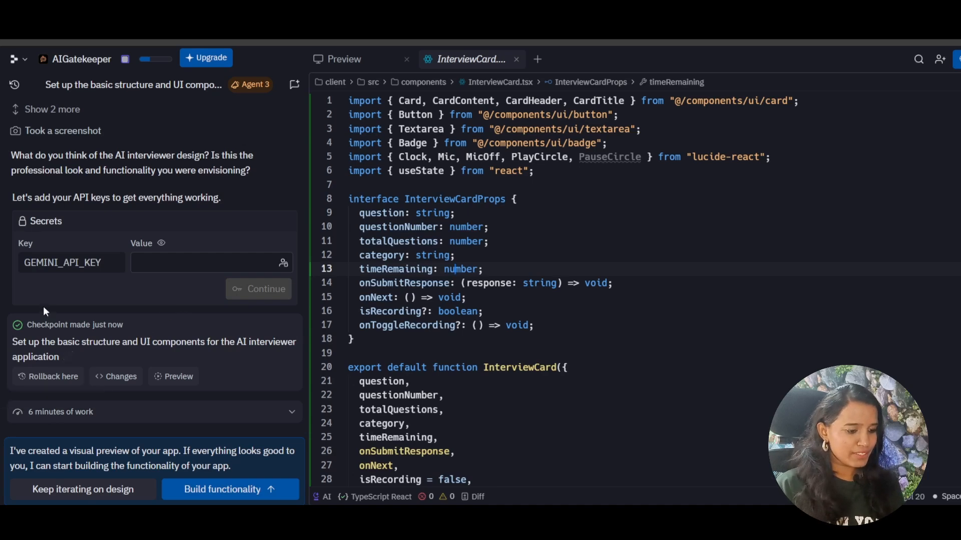
pyautogui.moveTo(95, 412)
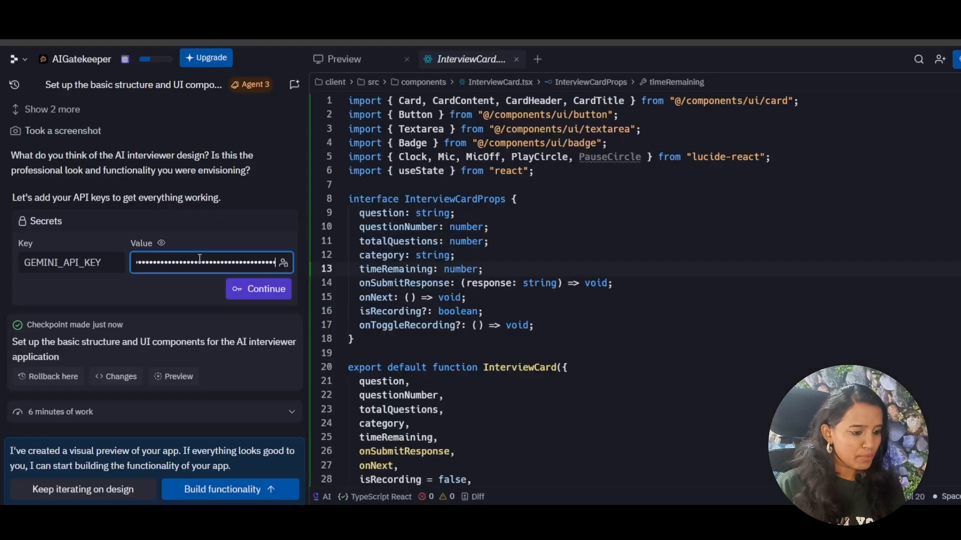
# Save the pasted Gemini key as the GEMINI_API_KEY secret
pyautogui.click(258, 288)
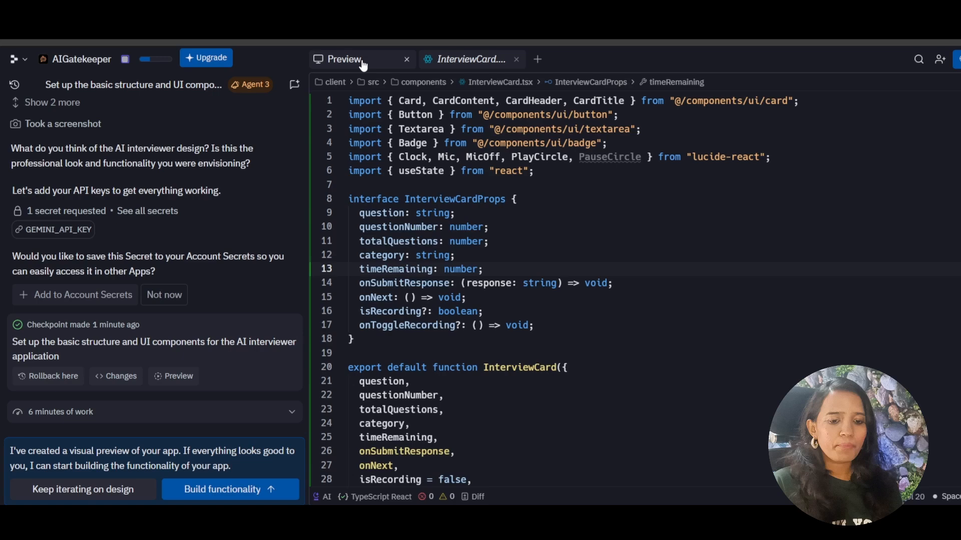
# Show the Preview and scroll through the Set Up New Interview form
pyautogui.click(343, 59)
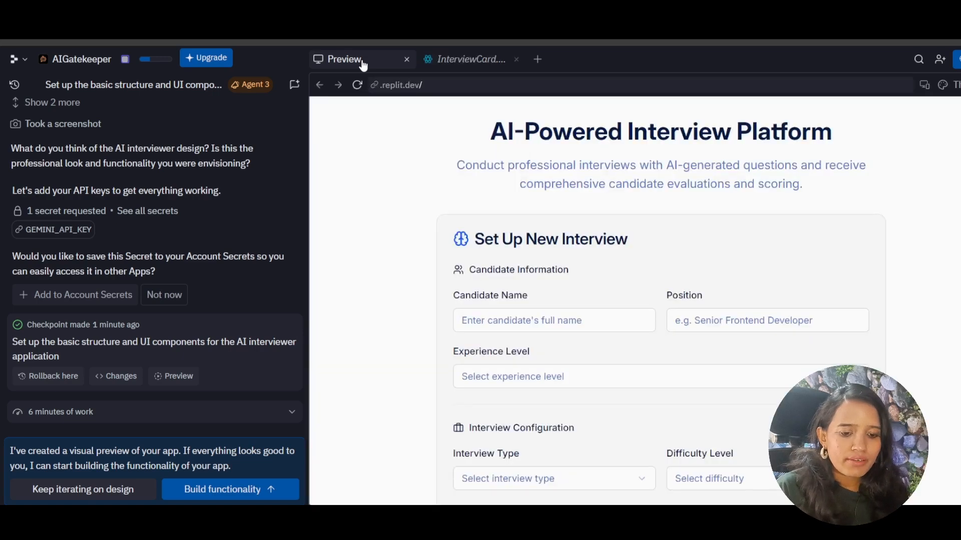
pyautogui.scroll(-3)
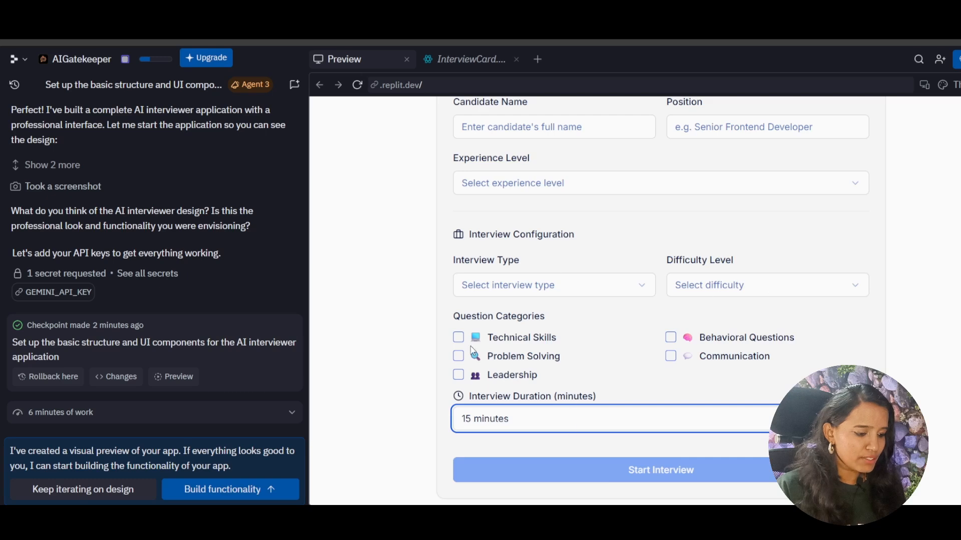
pyautogui.click(229, 489)
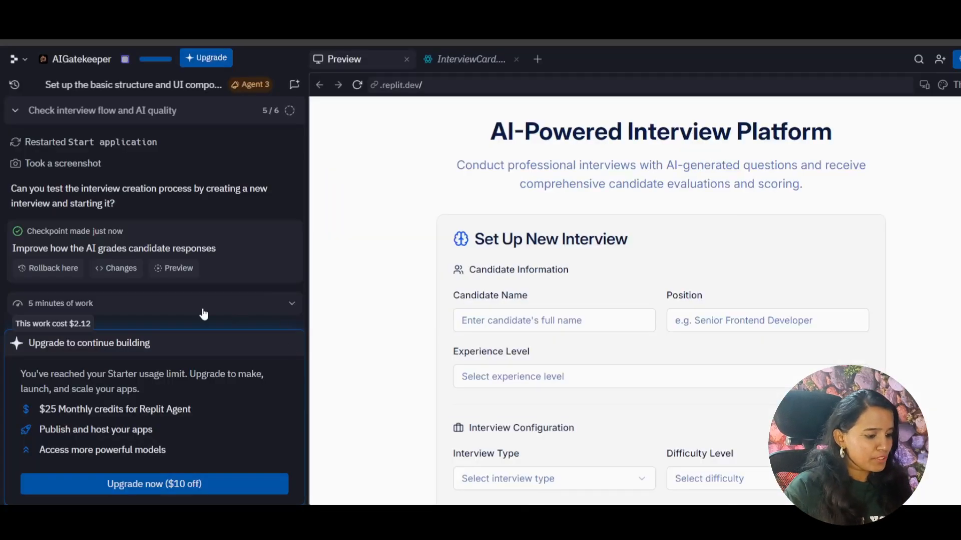
pyautogui.moveTo(183, 400)
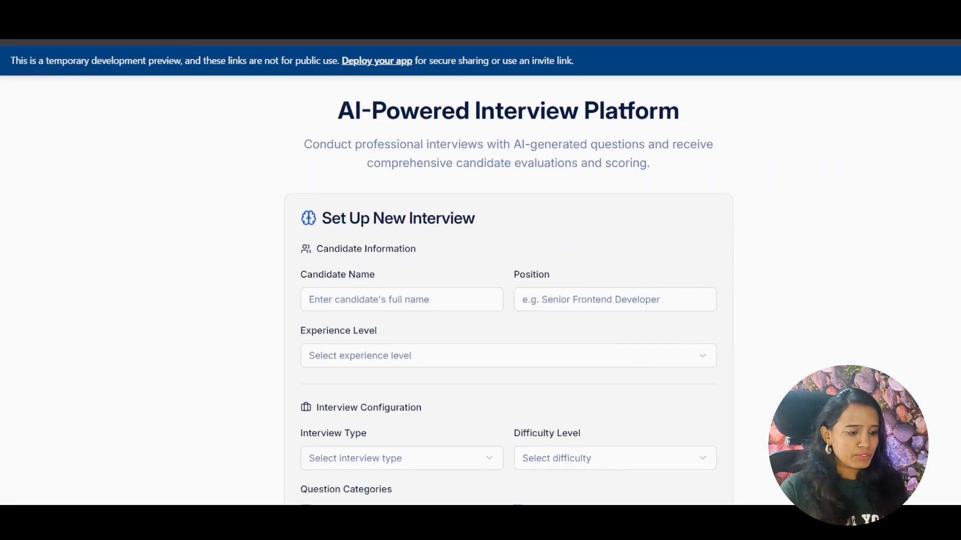
# Enter candidate Jenifer, a Software position, and Expert Level (10+ years) experience
pyautogui.write('Jeni')
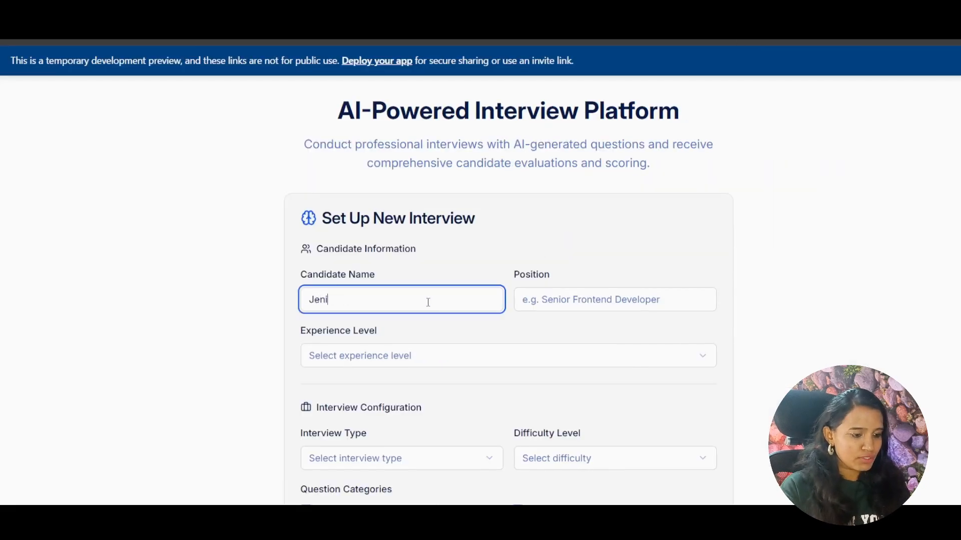
pyautogui.write('Software')
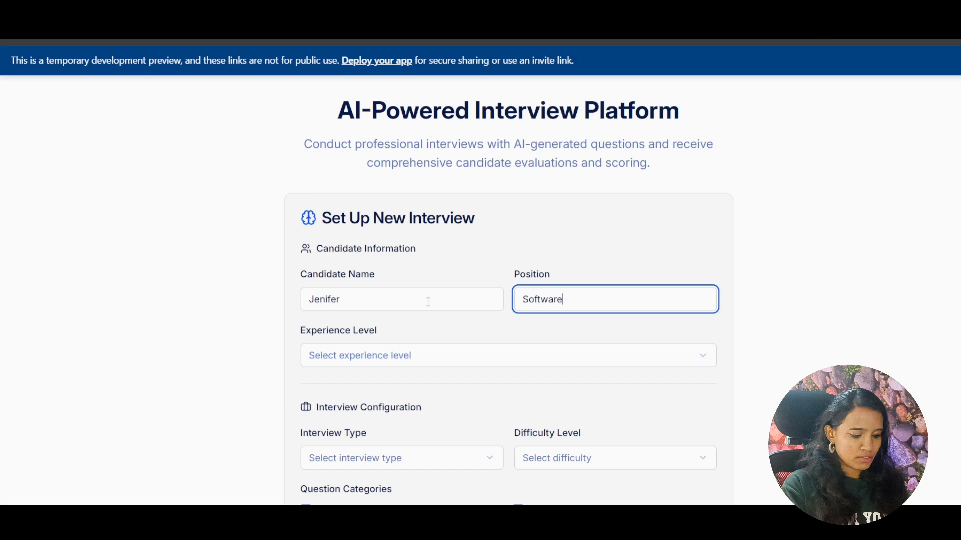
pyautogui.click(507, 355)
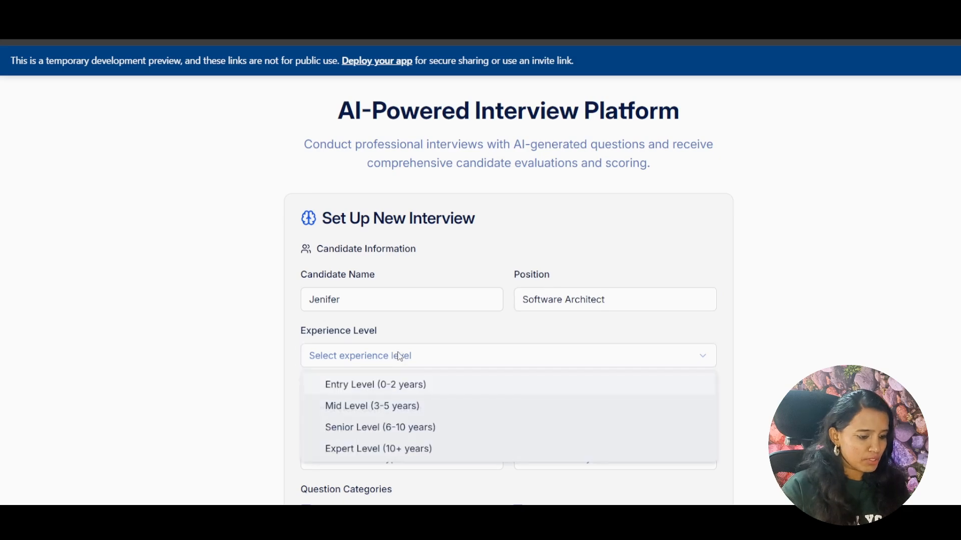
pyautogui.click(378, 449)
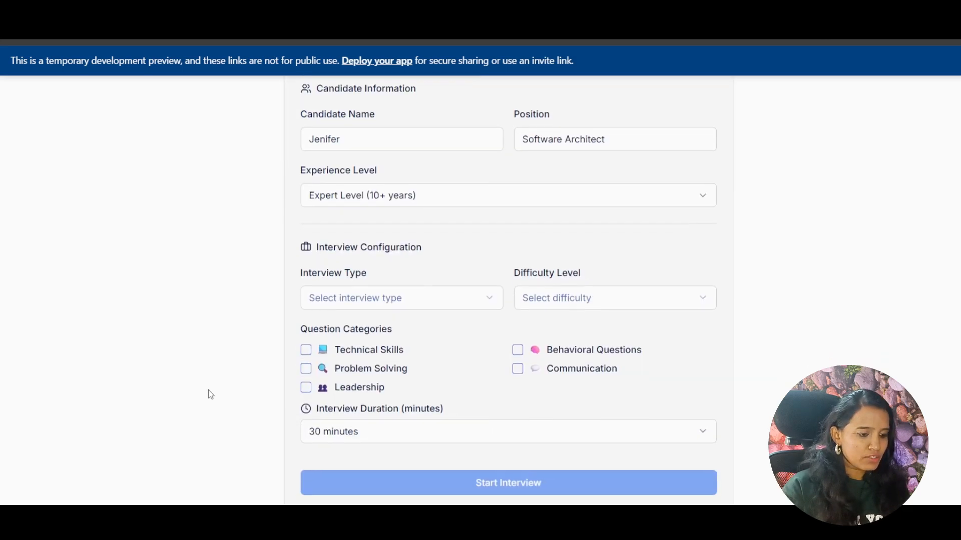
# Choose Behavioral Assessment, Advanced difficulty, Technical Skills and 15 minutes, then start the interview
pyautogui.click(401, 298)
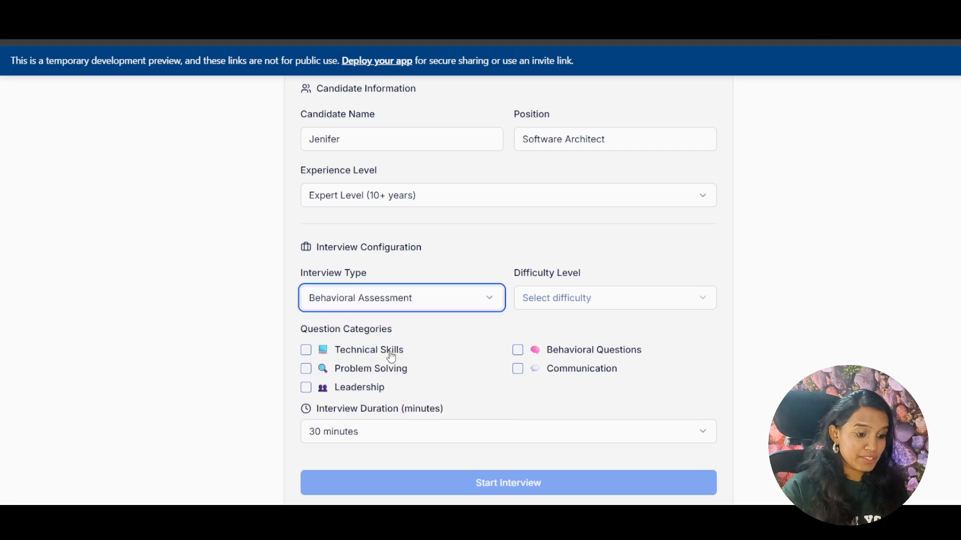
pyautogui.click(613, 298)
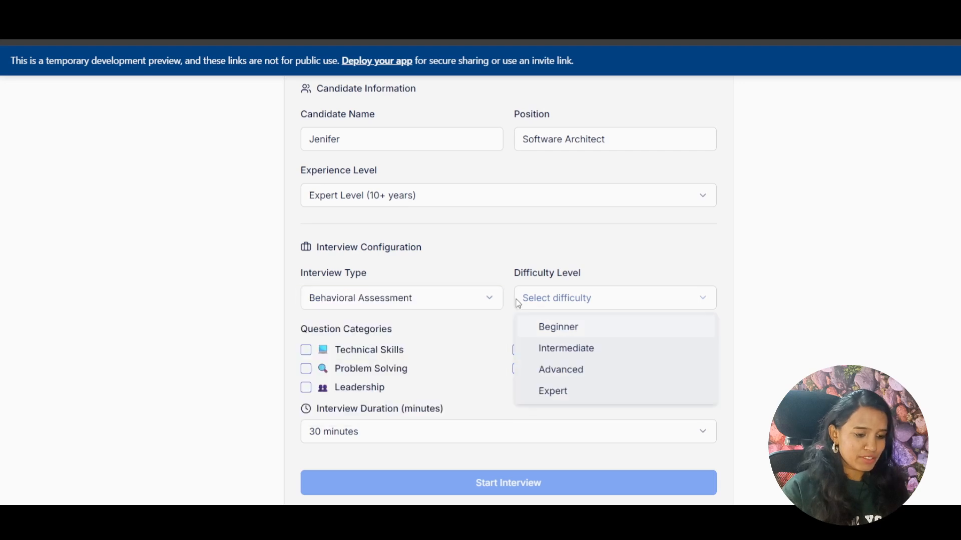
pyautogui.click(560, 369)
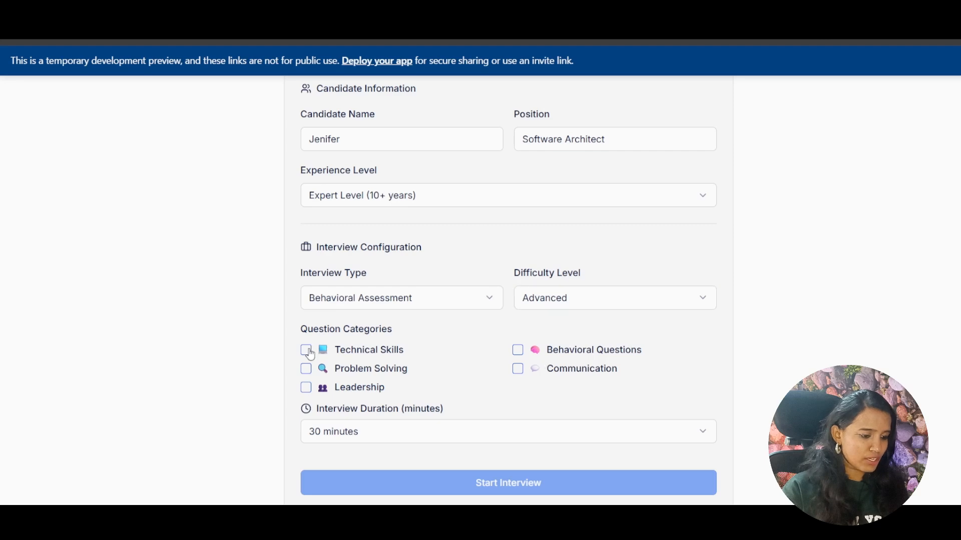
pyautogui.click(306, 350)
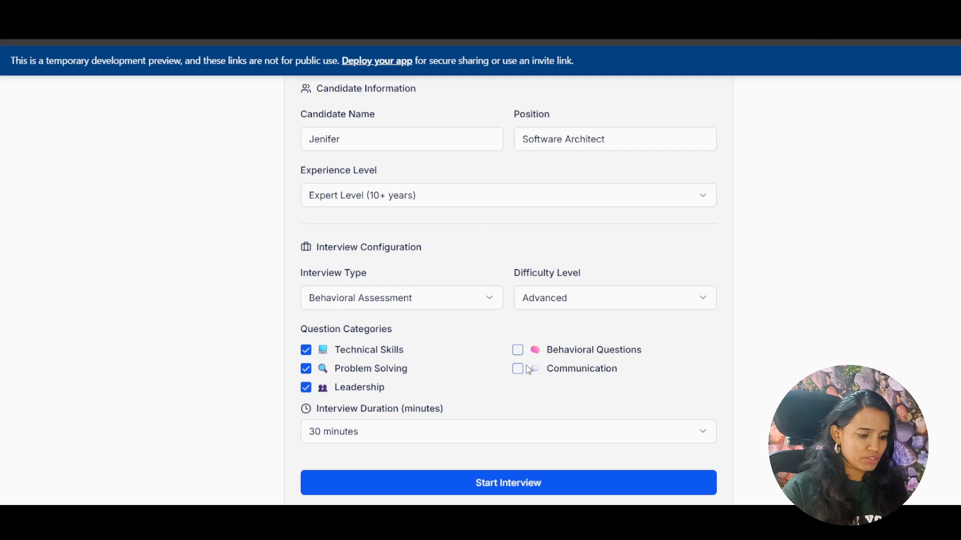
pyautogui.click(507, 432)
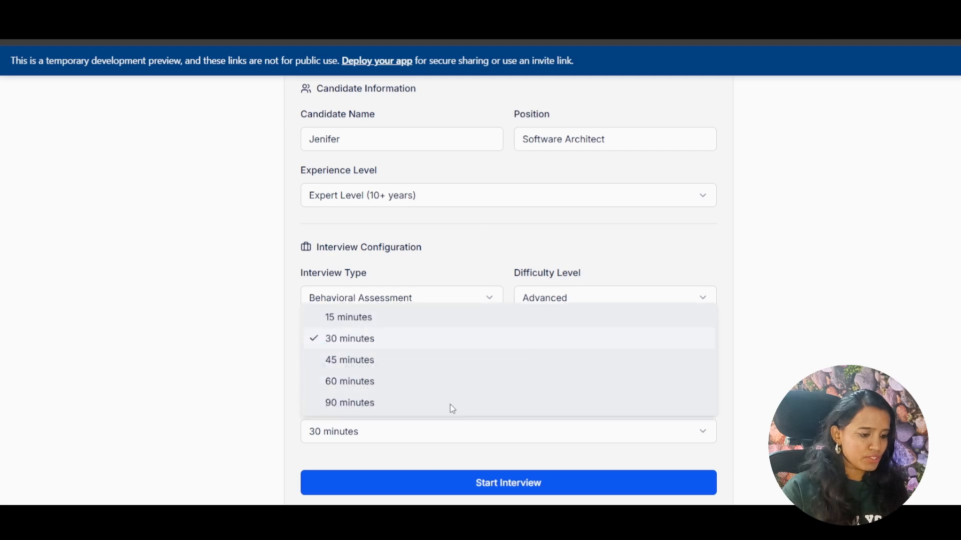
pyautogui.click(348, 317)
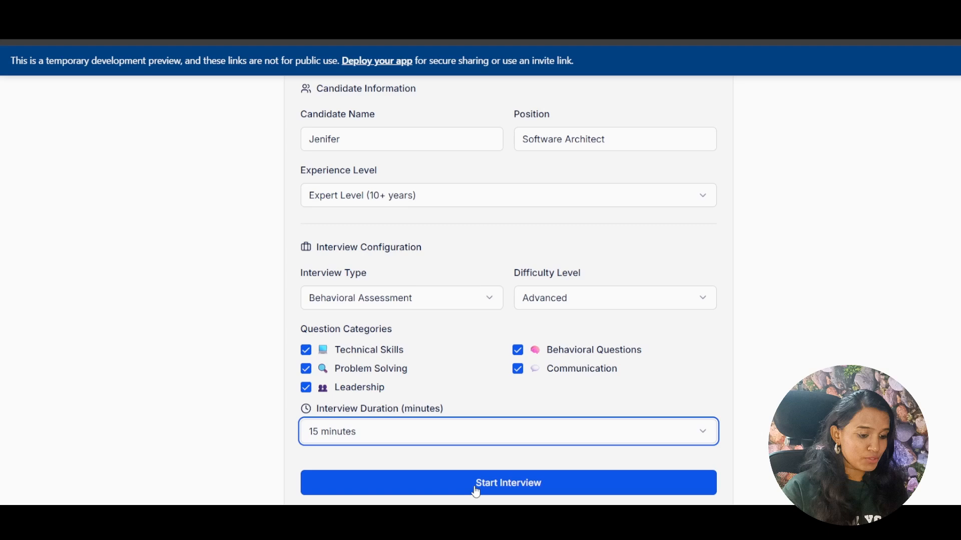
pyautogui.click(508, 483)
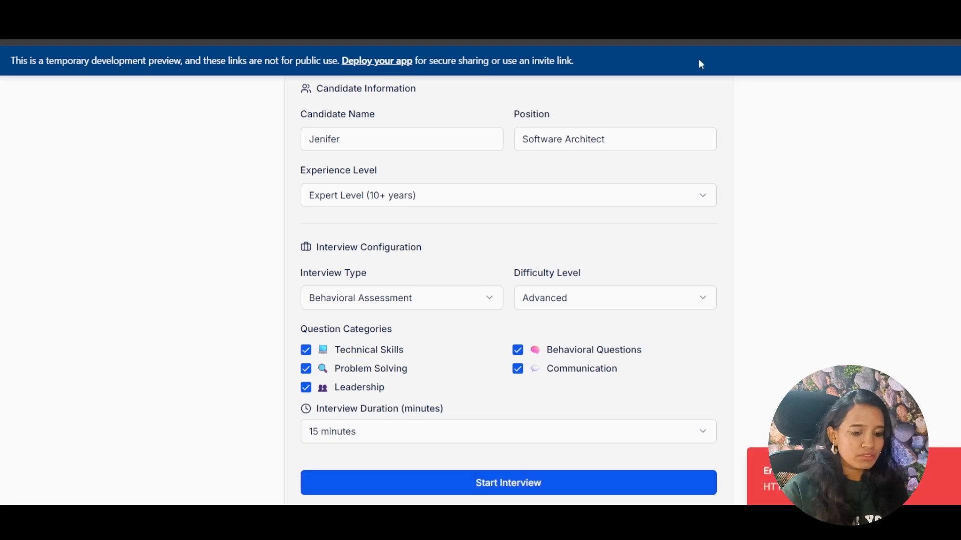
pyautogui.click(507, 483)
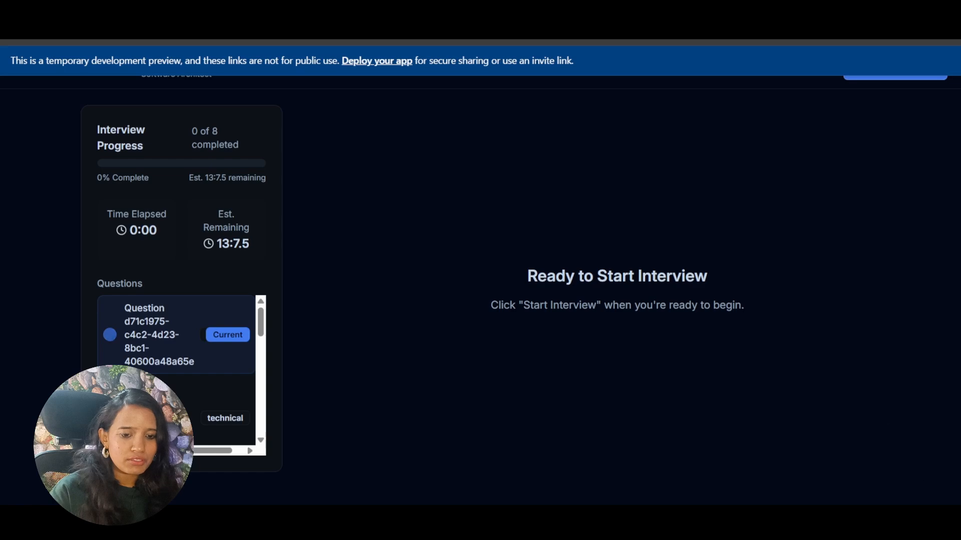
# Begin the session to show question 1 on microservices with its timer
pyautogui.click(895, 68)
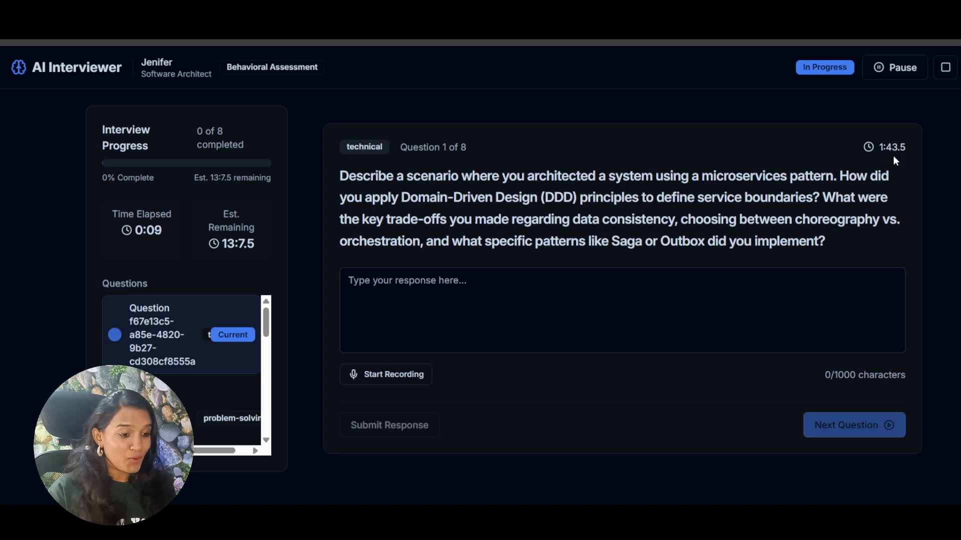
pyautogui.moveTo(786, 260)
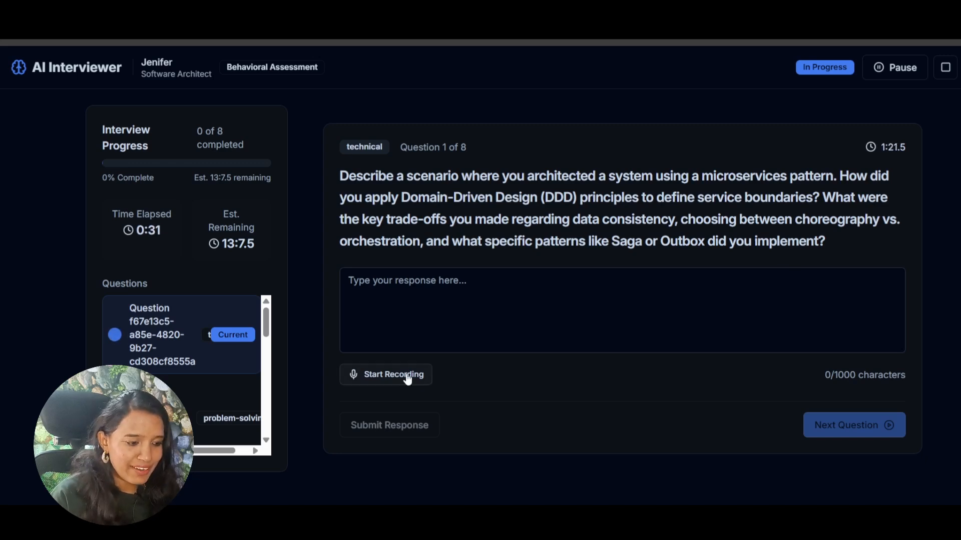
pyautogui.click(385, 374)
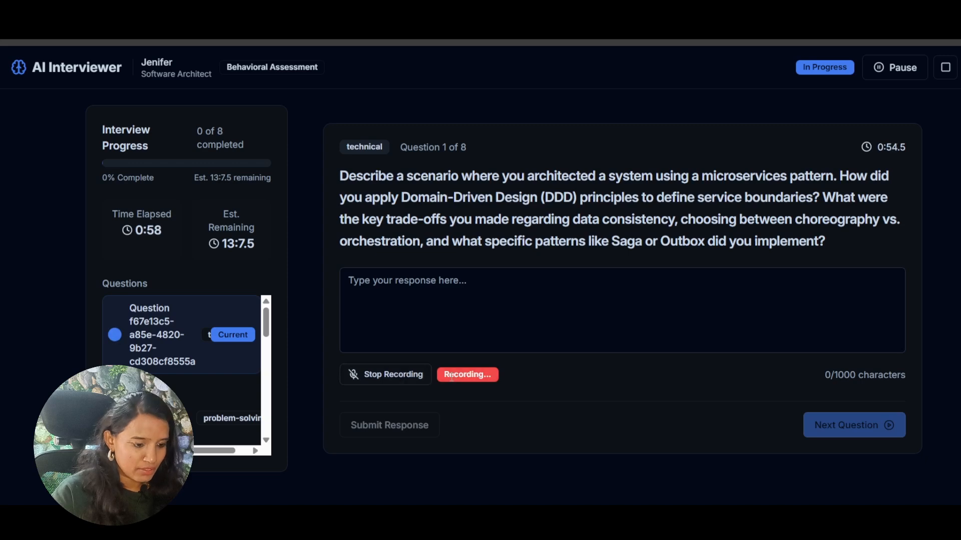
pyautogui.click(386, 374)
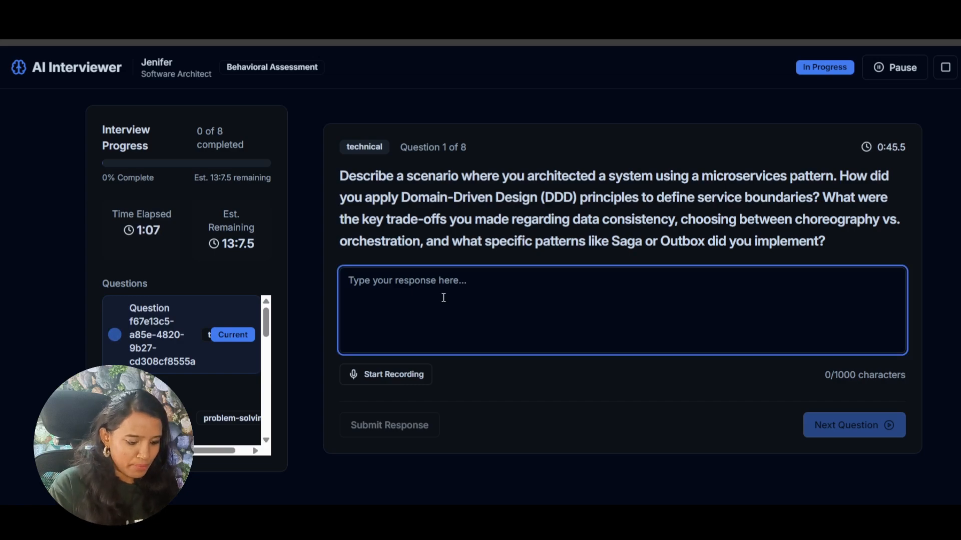
# Answer question 1 with single-purpose services and availability trade-offs, then submit it
pyautogui.write('I would prefer')
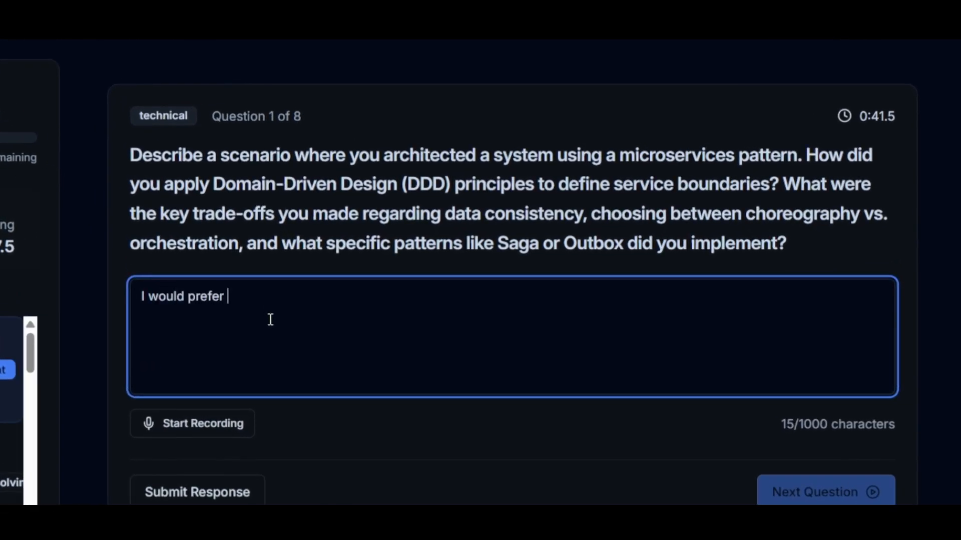
pyautogui.write('a service to habdl')
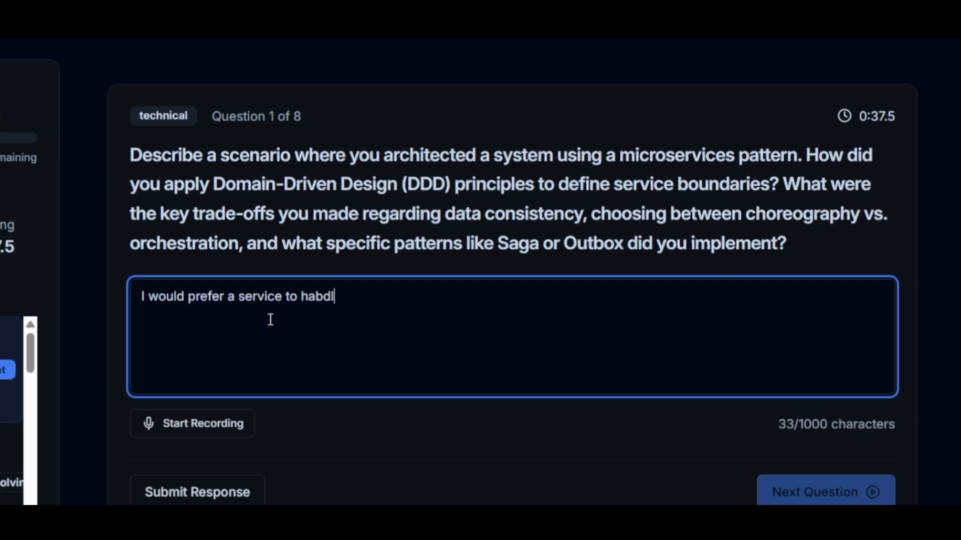
pyautogui.write('handle single purpo')
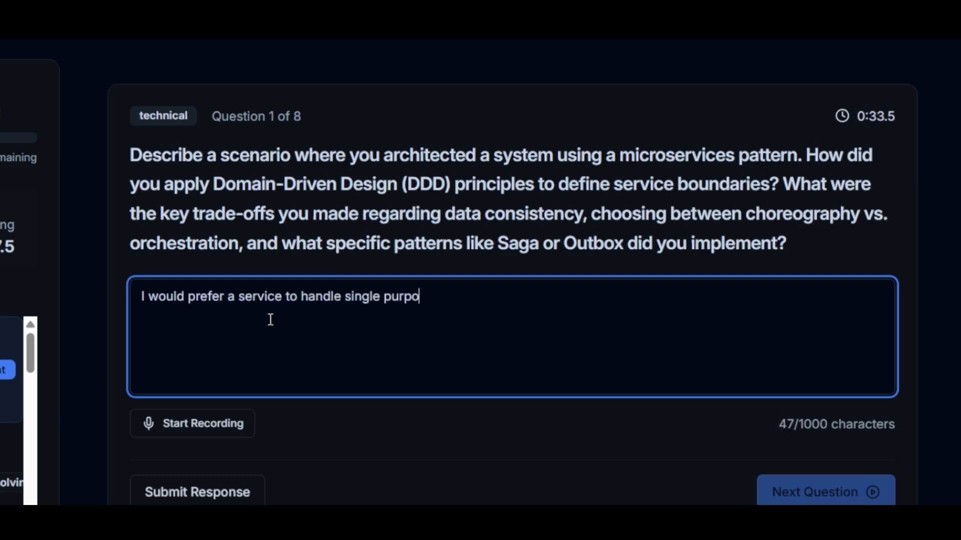
pyautogui.write('se , considering trad')
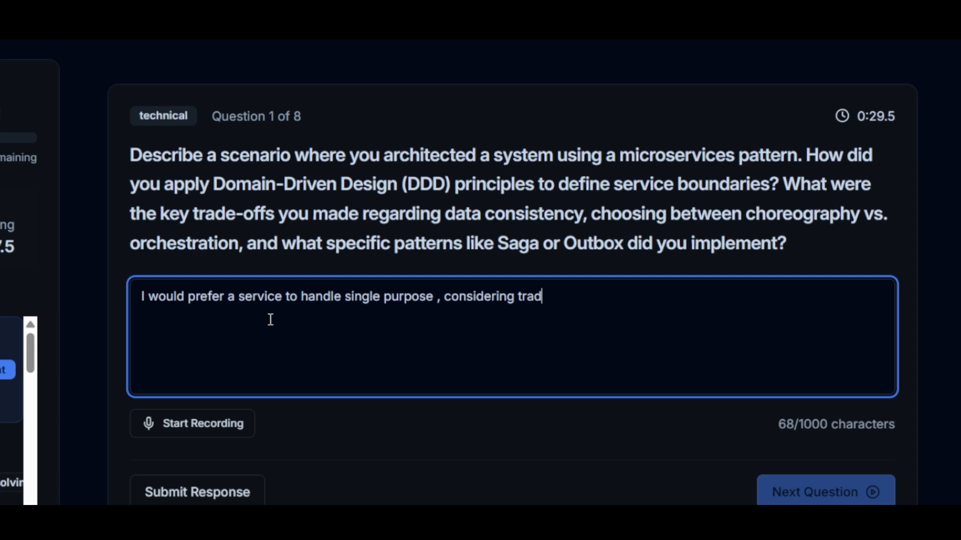
pyautogui.write('e-offs woul')
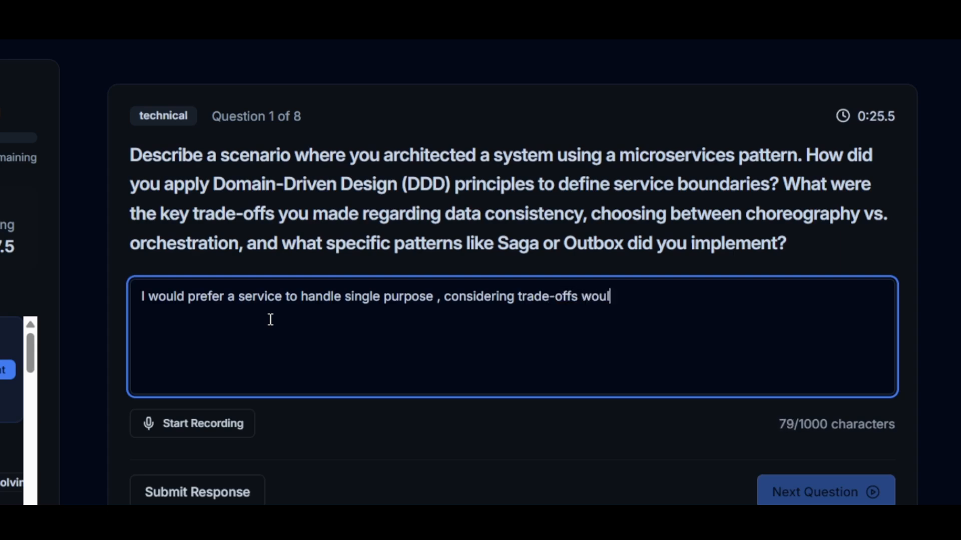
pyautogui.write('d be availability and consistency')
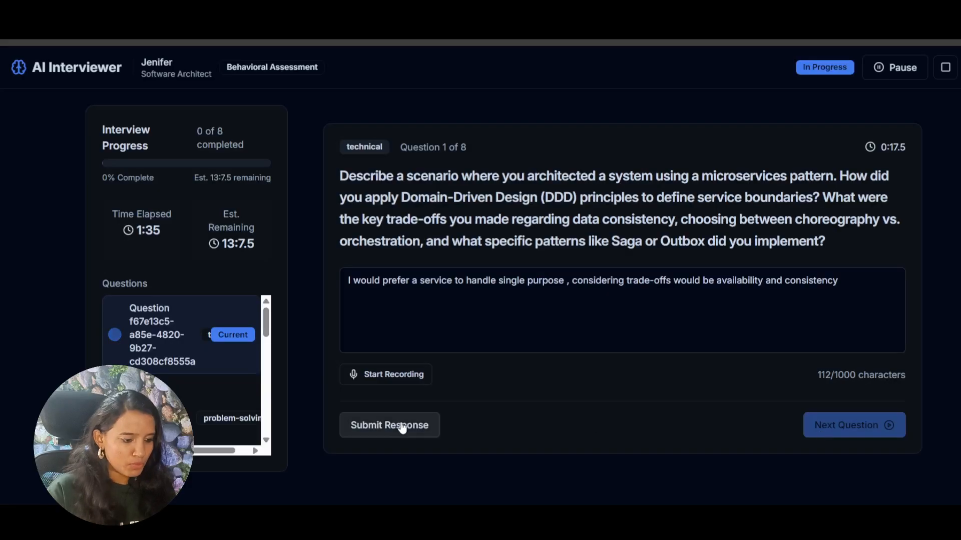
pyautogui.click(390, 425)
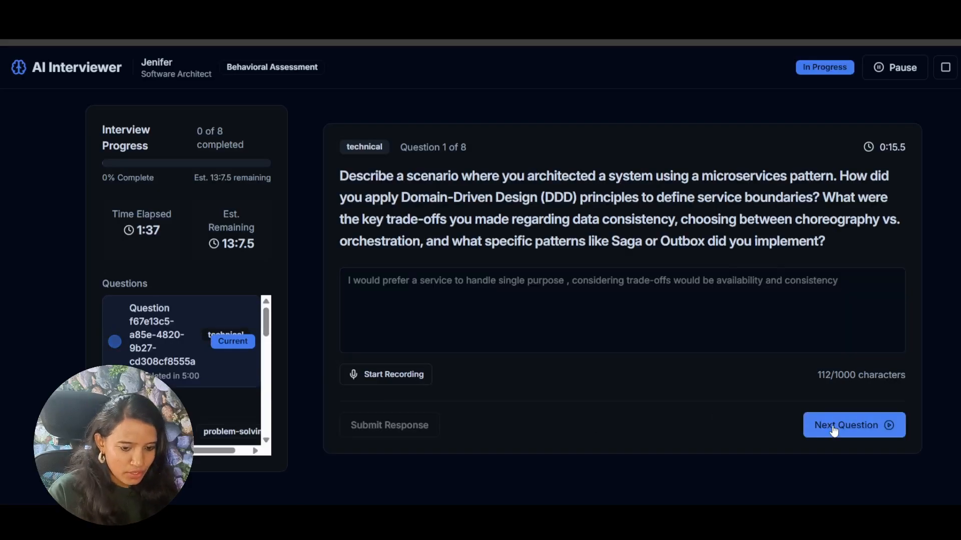
# Move to question 2 and answer with data security, availability, scaling
pyautogui.click(852, 425)
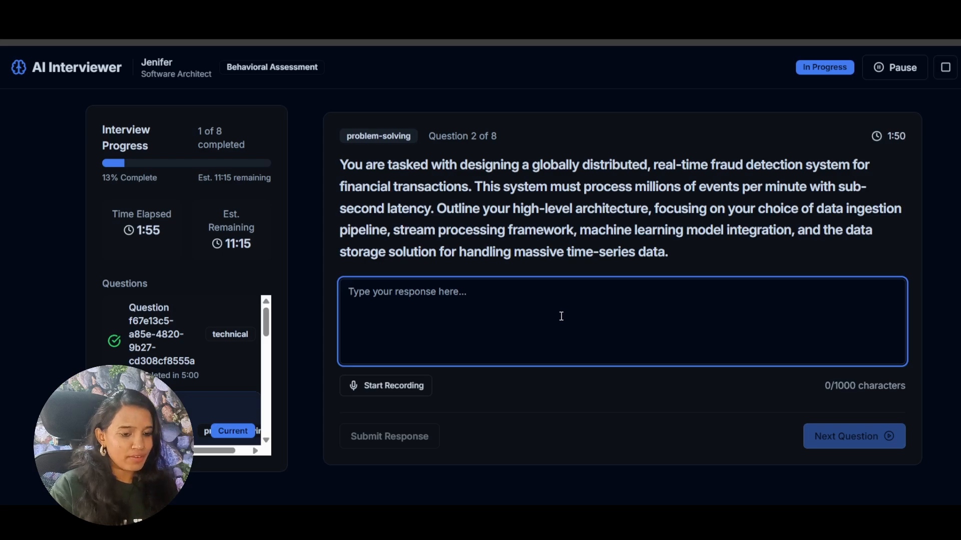
pyautogui.write('I would prefer security,')
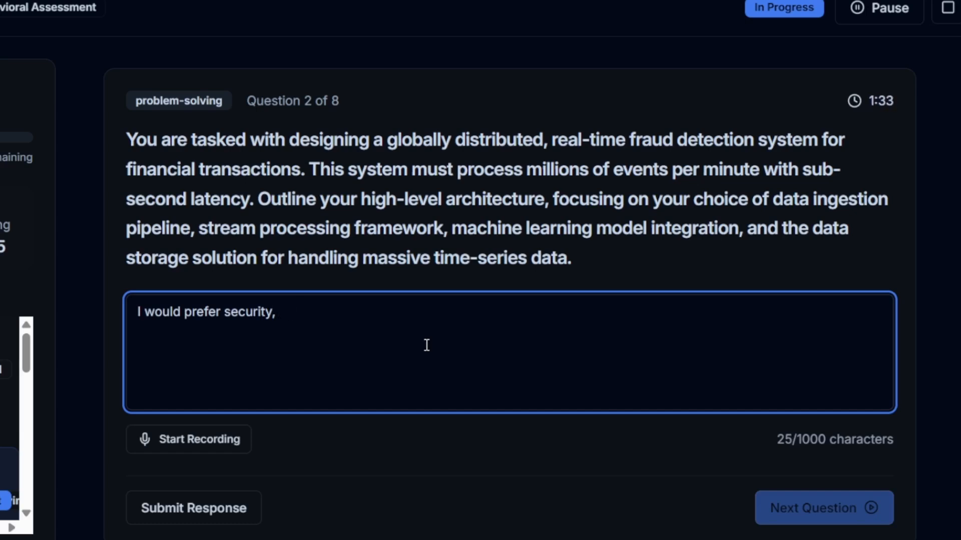
pyautogui.write('data security, availability, scaling to be taken care')
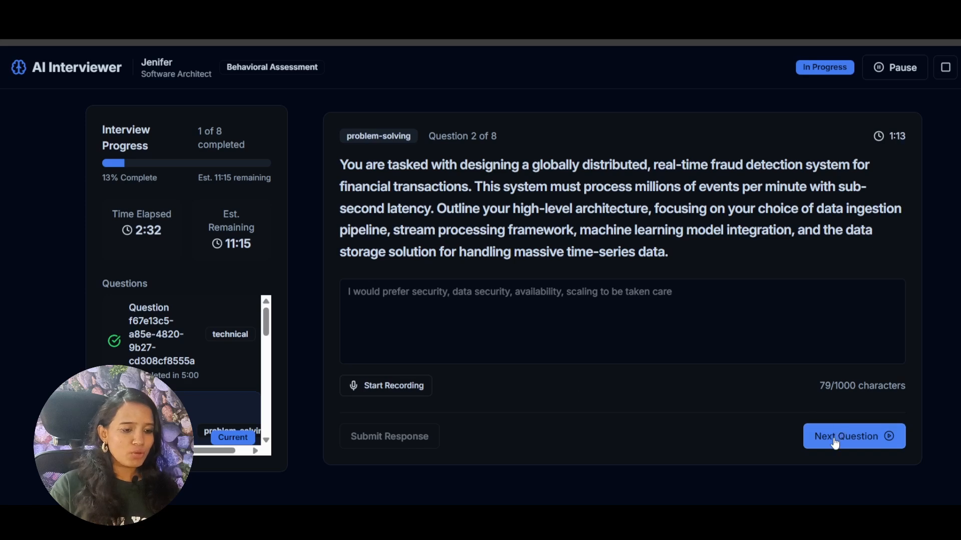
pyautogui.click(853, 436)
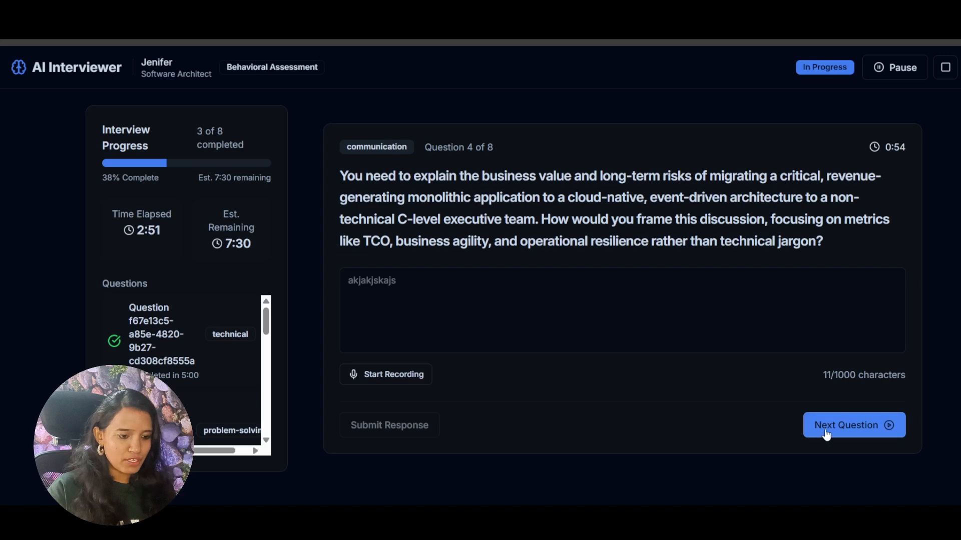
# Skip through the remaining questions with filler text and complete the interview
pyautogui.click(854, 426)
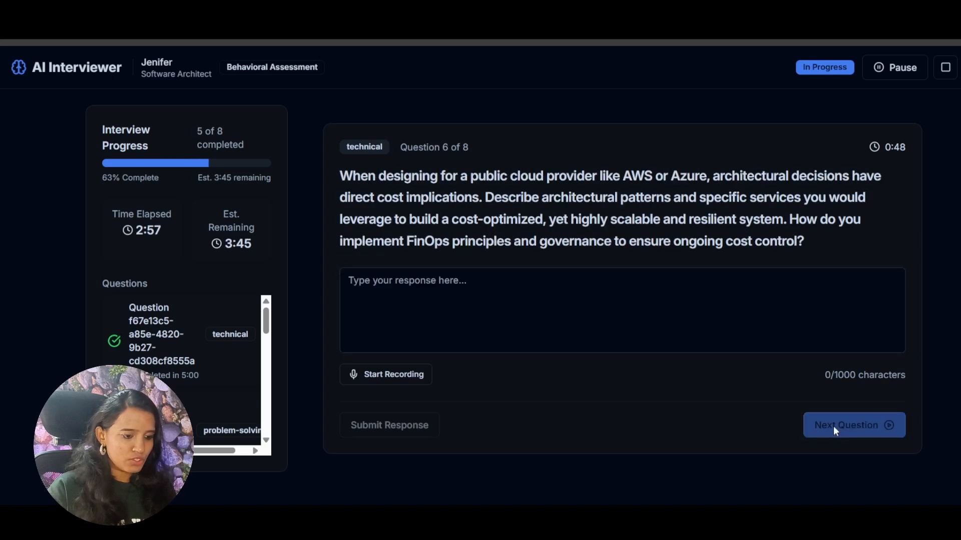
pyautogui.write('dasjkakjkasdj')
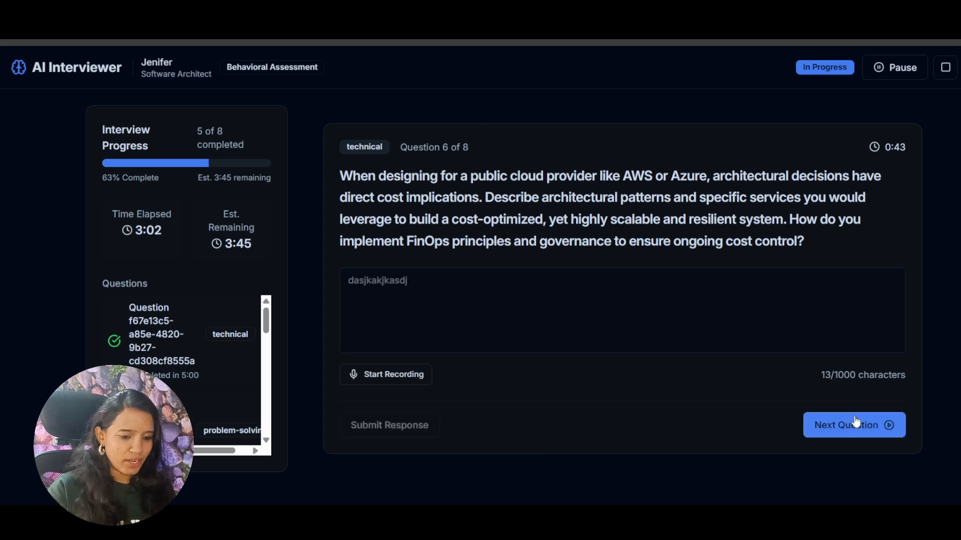
pyautogui.click(853, 425)
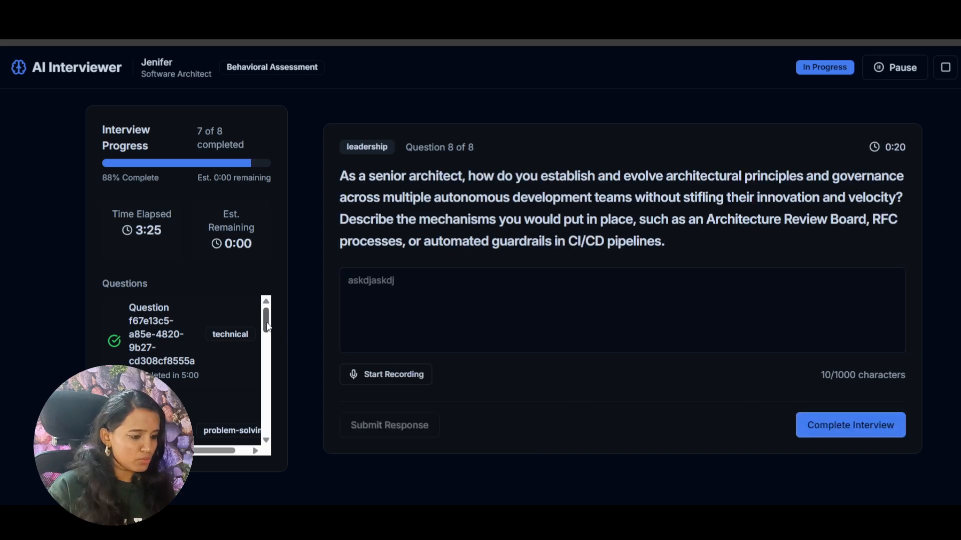
pyautogui.scroll(-3)
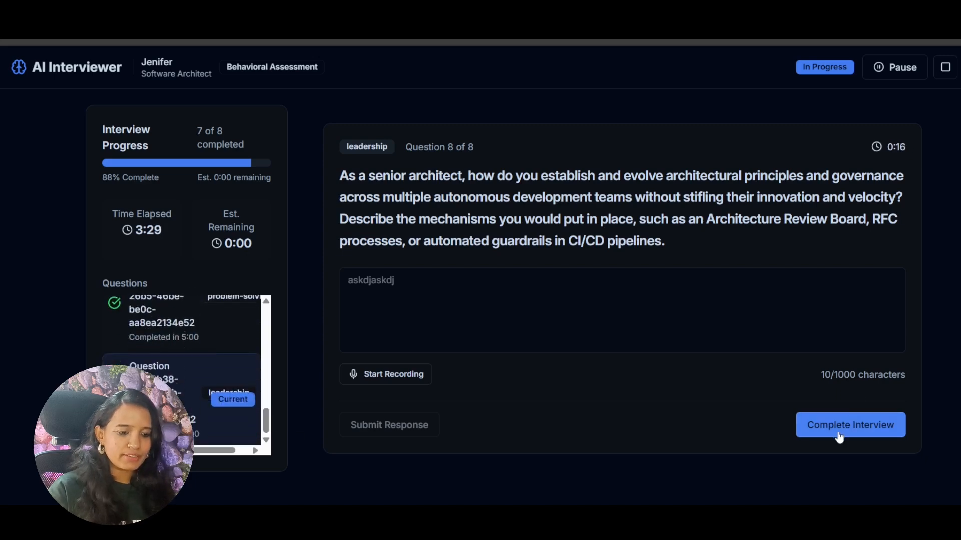
pyautogui.click(850, 425)
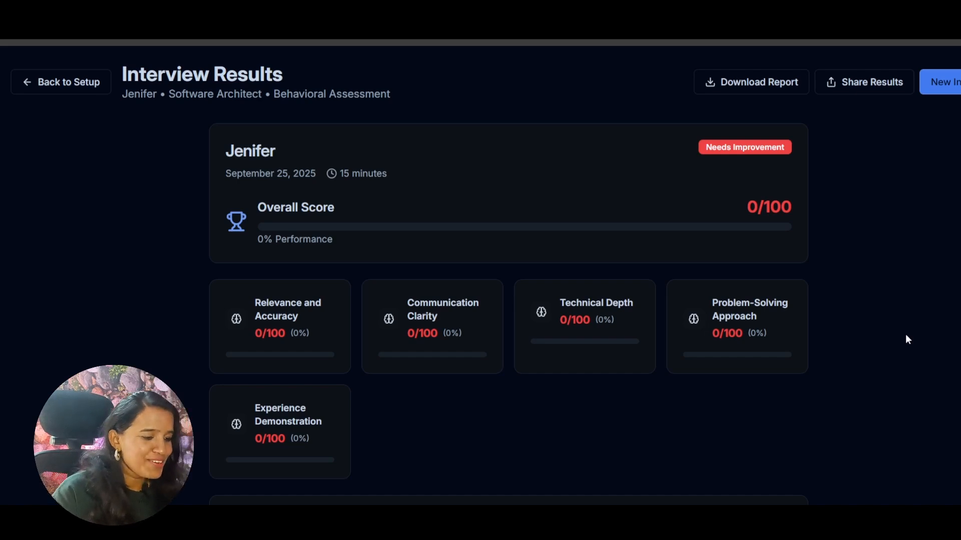
pyautogui.moveTo(352, 210)
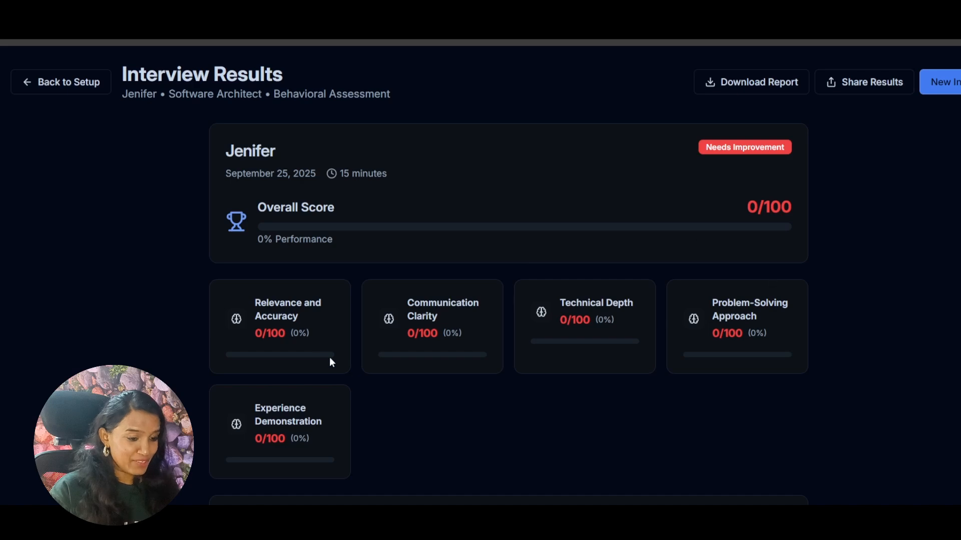
pyautogui.moveTo(619, 440)
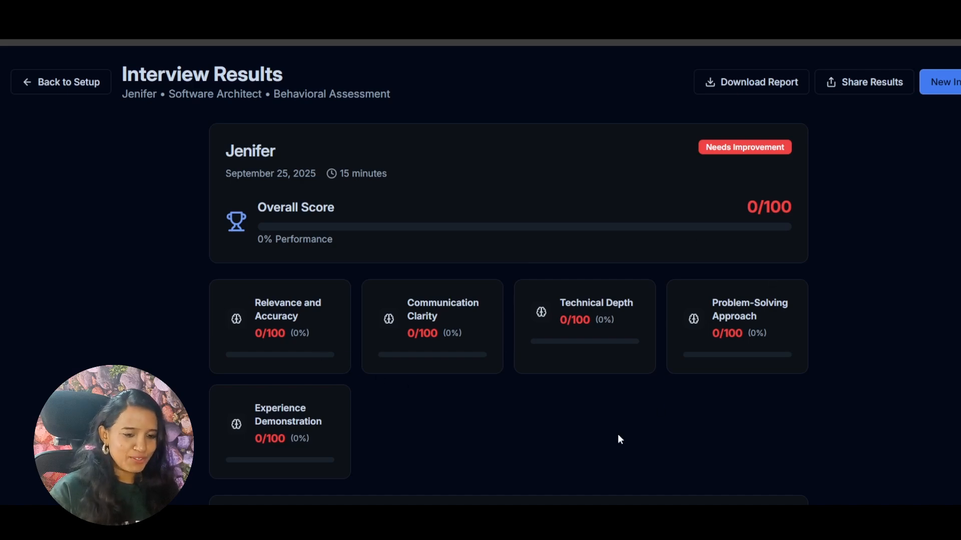
# Scroll the 0/100 scorecard, share the results, and return to the setup form
pyautogui.scroll(-3)
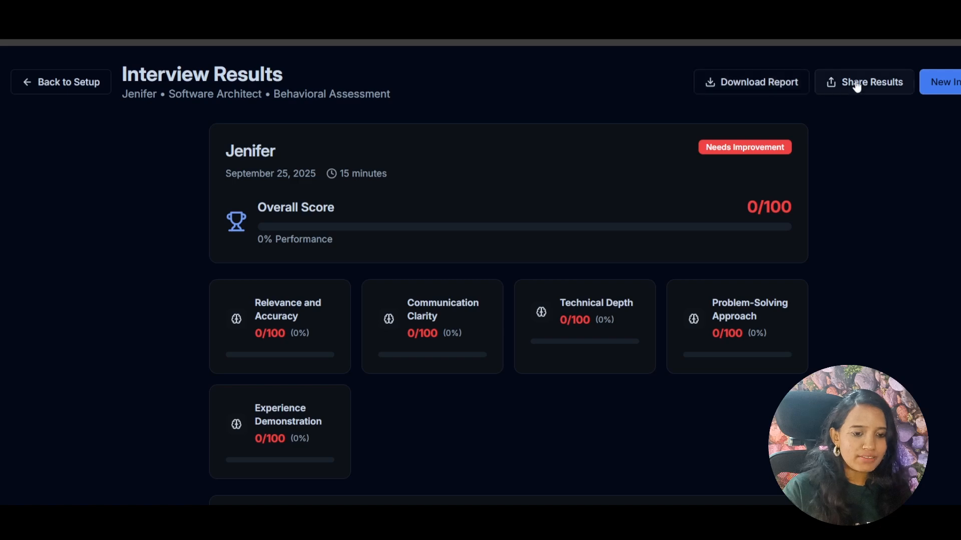
pyautogui.click(870, 82)
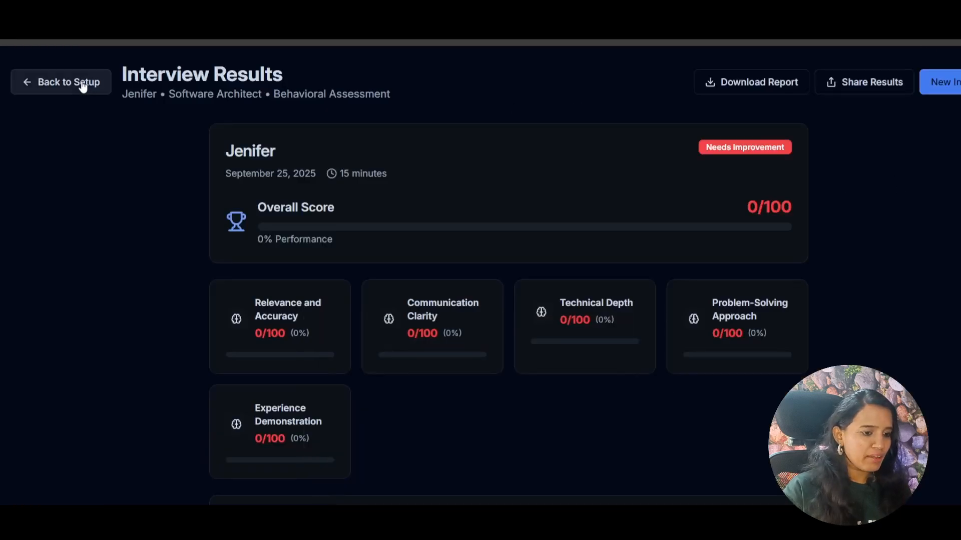
pyautogui.click(60, 82)
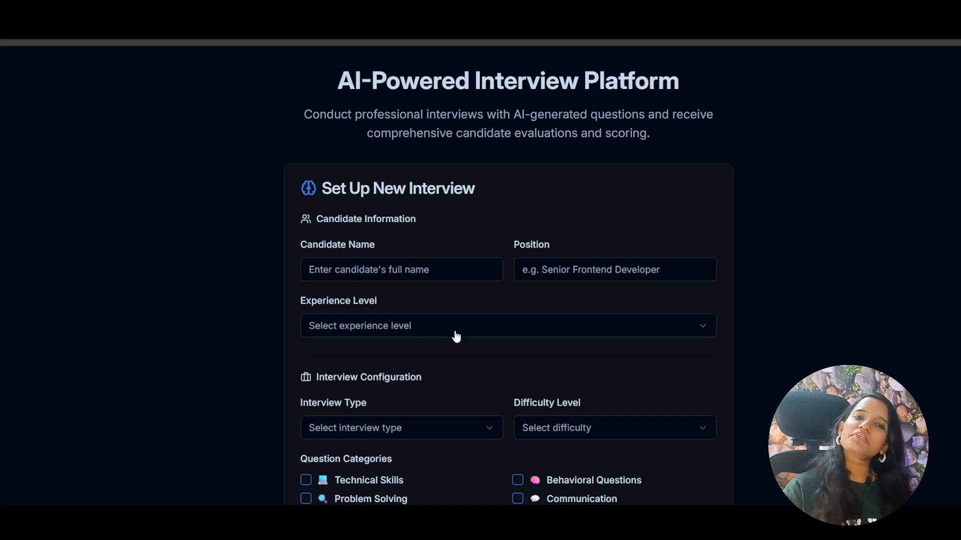